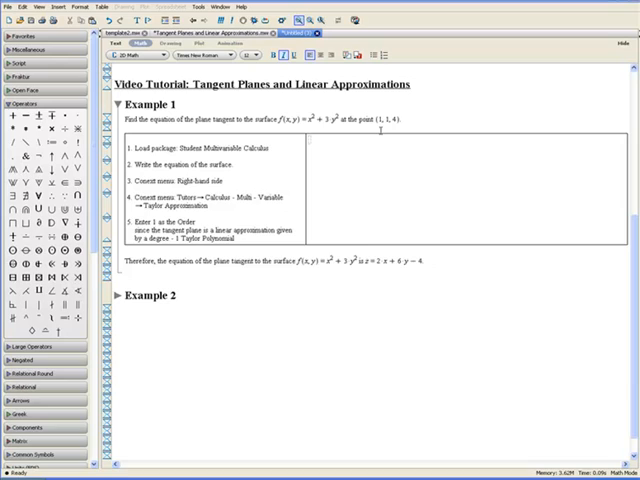
mouse_move(388, 139)
text(f(x, y) = x^2 +)
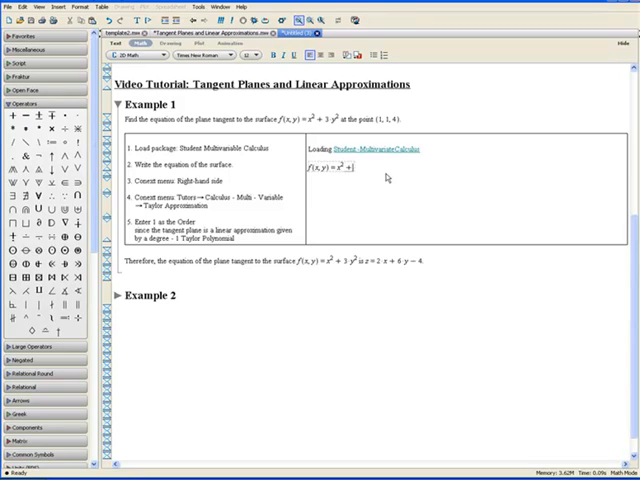
Enter f(x,y) = x^2 + 3y^2 after loading the Student MultivariateCalculus package
text(3 y^2)
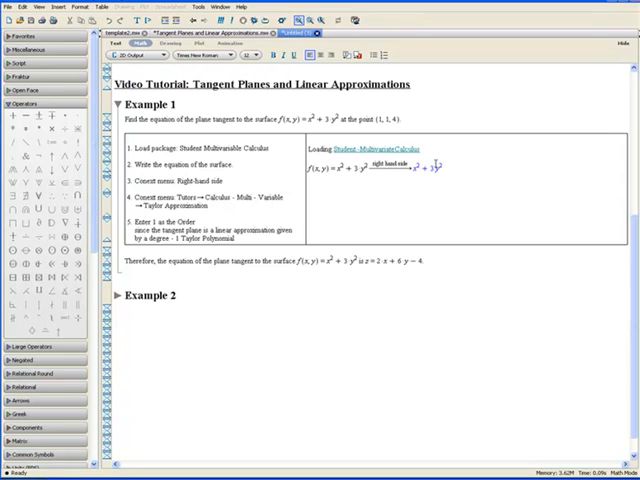
Bring up the context menu of operations for the extracted x^2 + 3y^2 expression
right_click(455, 168)
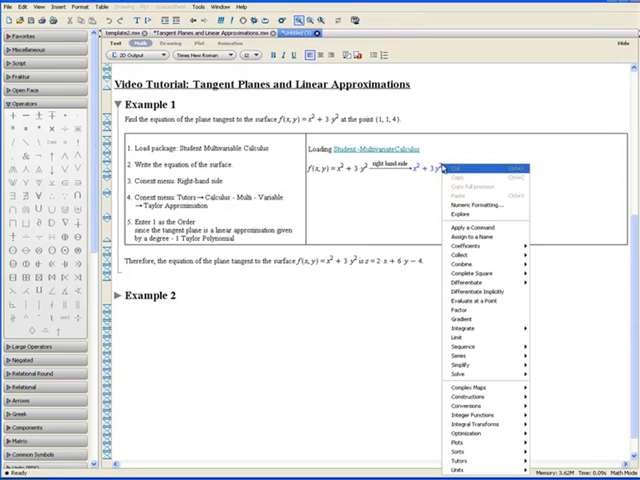
mouse_move(475, 456)
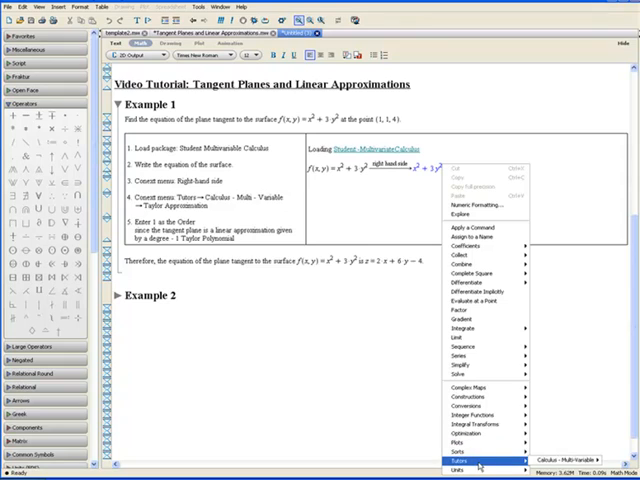
mouse_move(488, 458)
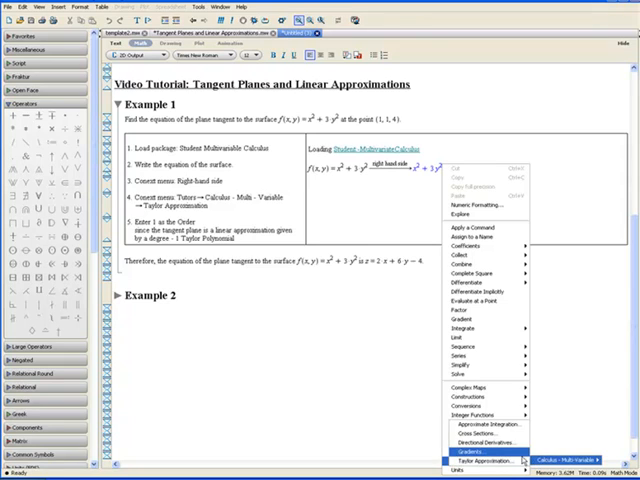
mouse_move(485, 463)
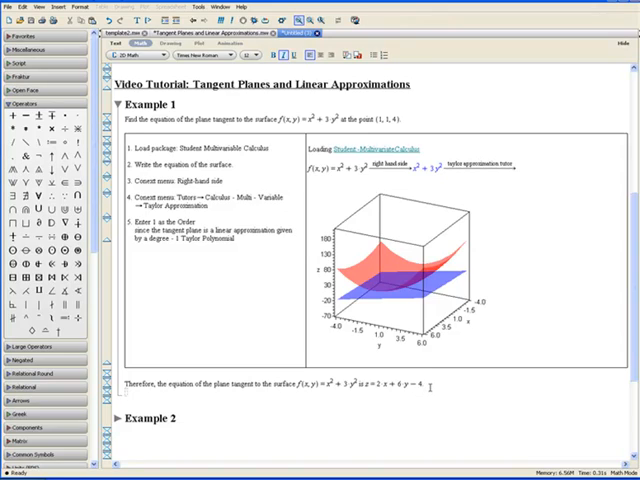
Scroll down past the Taylor polynomial 2x+6y-4 to Example 2
scroll(down, 3)
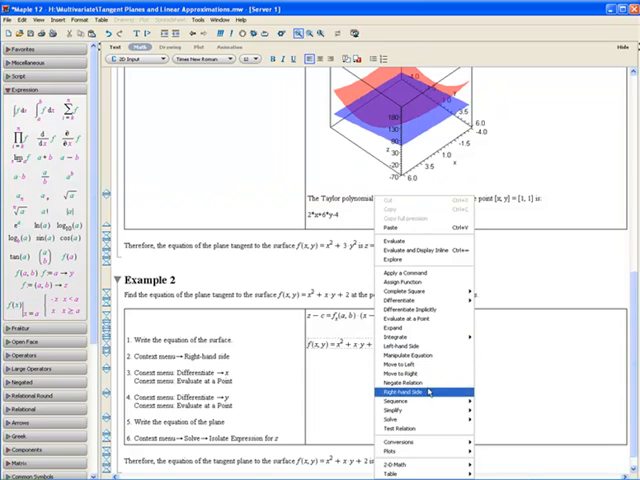
Take the right-hand side x^2+xy+2, differentiate by x, and evaluate 2x+y at (2,1)
click(410, 393)
text(1)
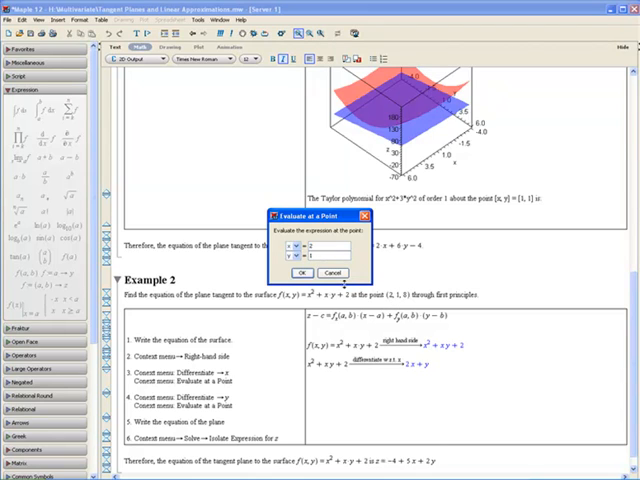
click(301, 272)
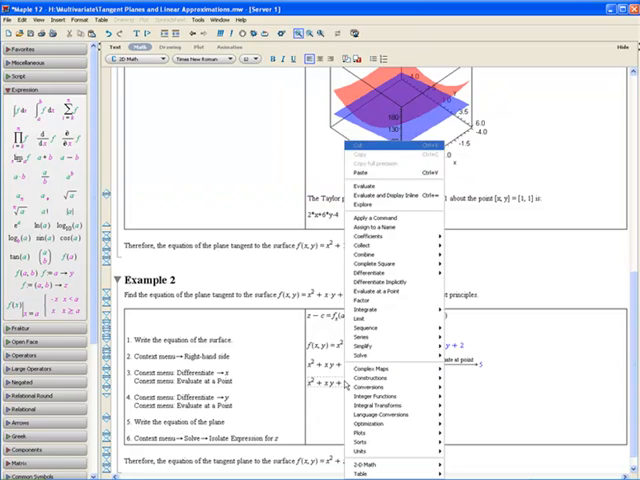
mouse_move(372, 272)
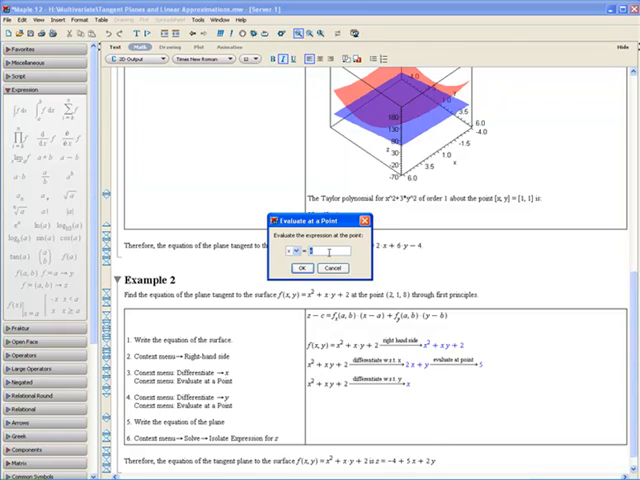
Evaluate the y-derivative x at the point (2, 1)
click(300, 267)
text(z − 8 = 5 (x −)
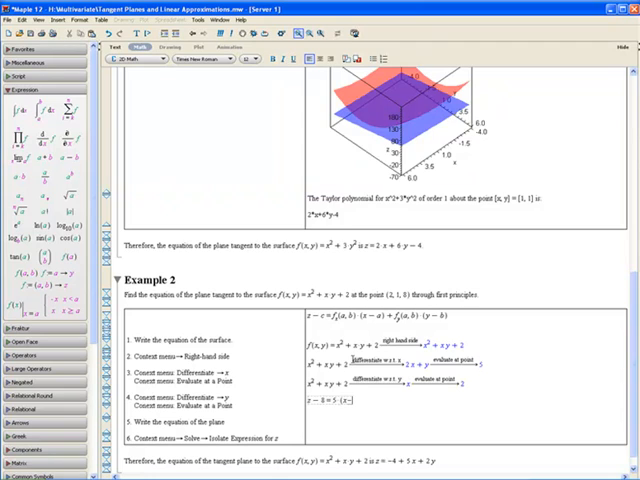
Type the tangent-plane equation z-8=5(x-2)+2(y- for Example 2
text(2) + 2)
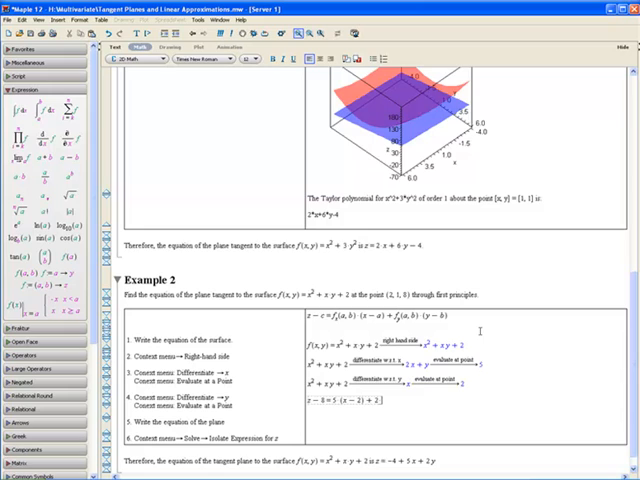
text((y-)
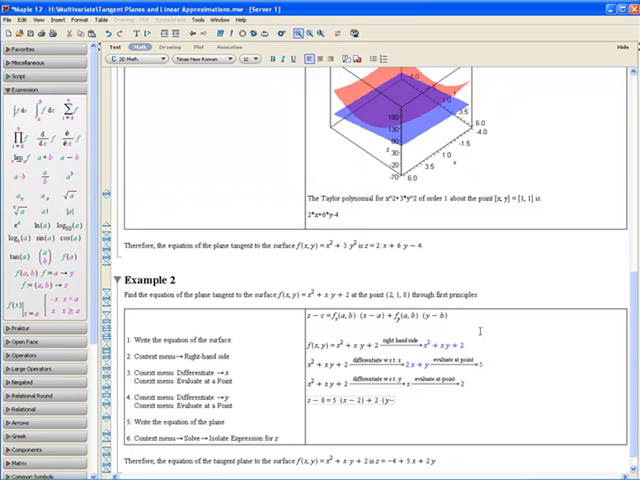